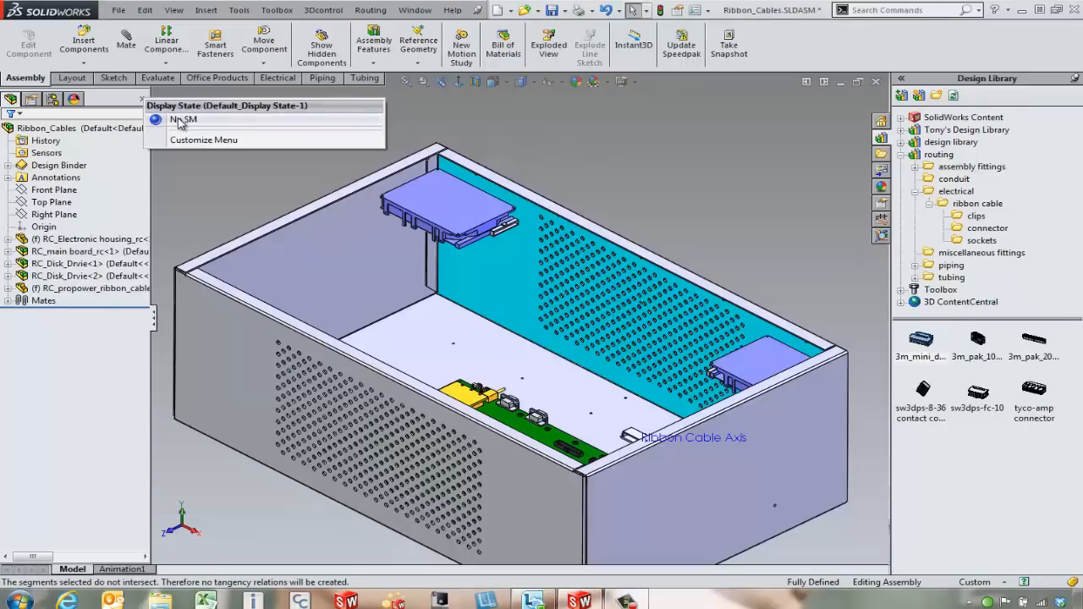
Choose the No SM display state to hide the housing, leaving the drives and main board
{"action": "left_click", "coordinate": [184, 120]}
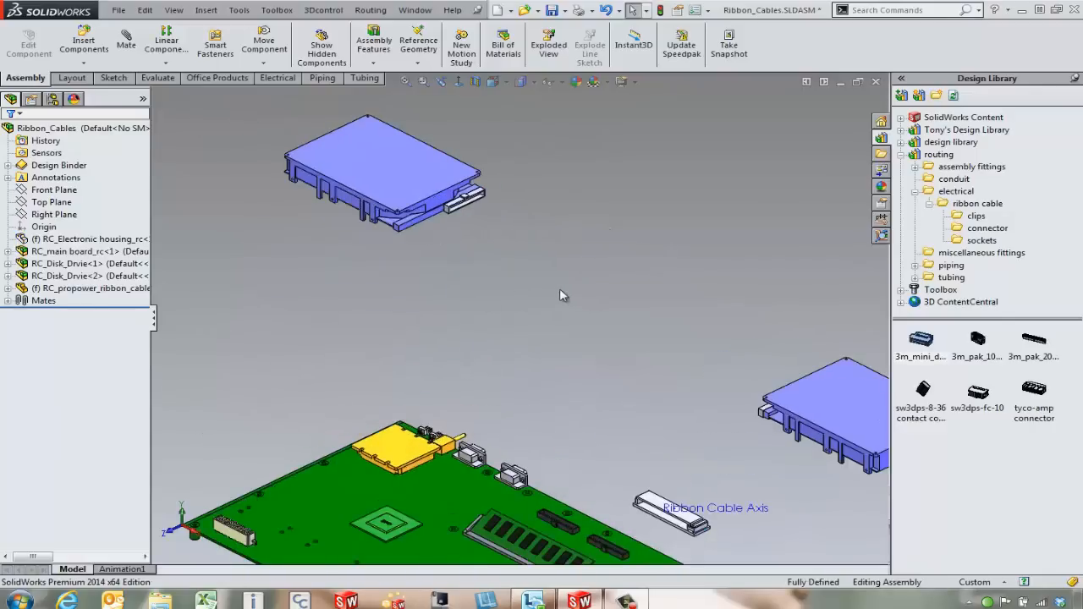
{"action": "mouse_move", "coordinate": [921, 389]}
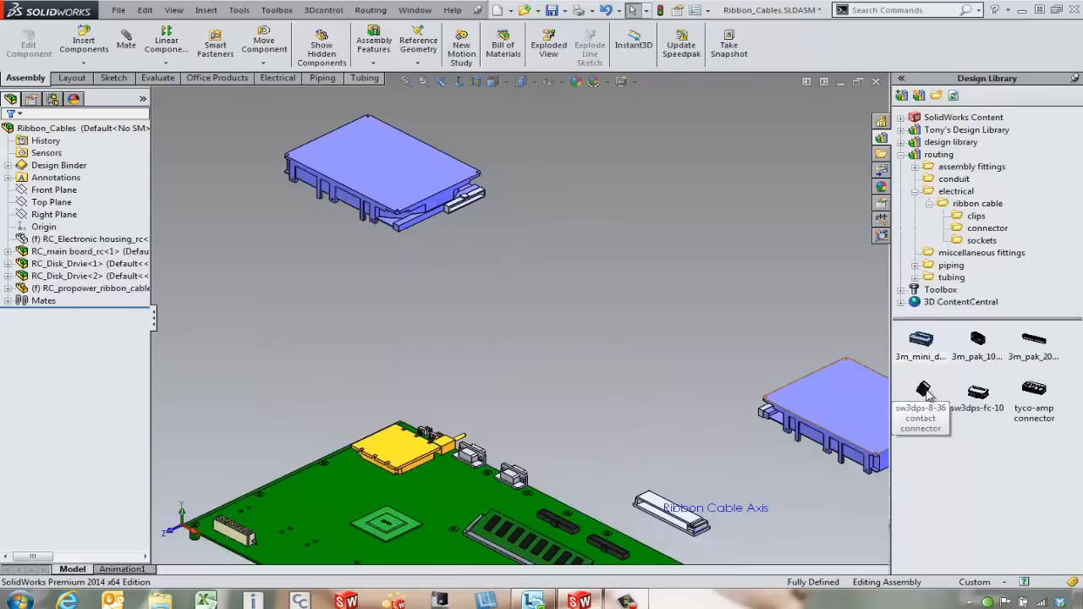
Bring the sw3dps-8-36 contact connector from the Design Library into the assembly
{"action": "left_click", "coordinate": [920, 389]}
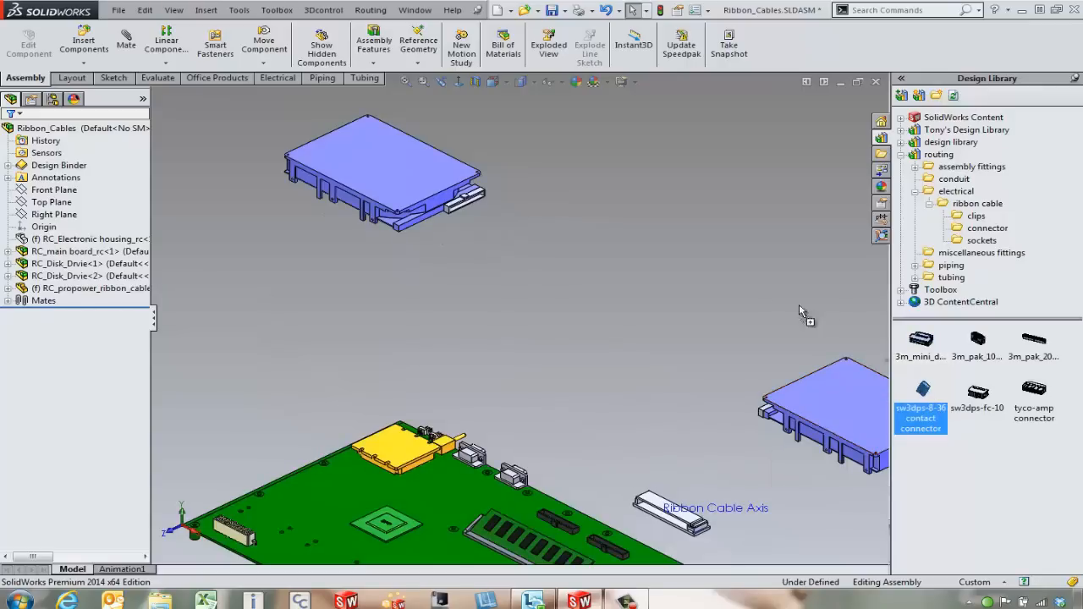
{"action": "mouse_move", "coordinate": [470, 208]}
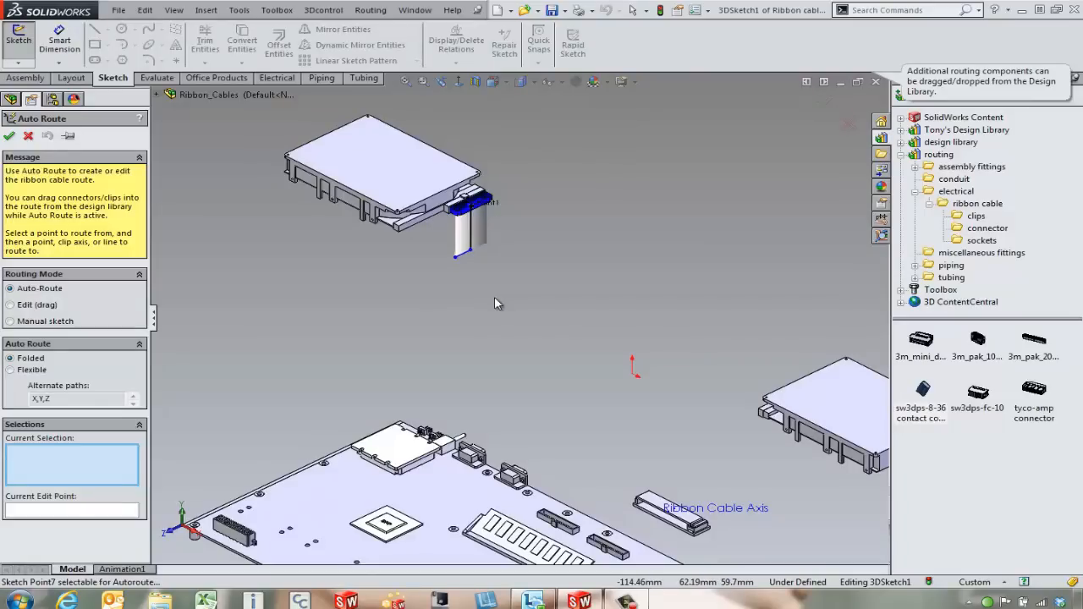
{"action": "mouse_move", "coordinate": [502, 302]}
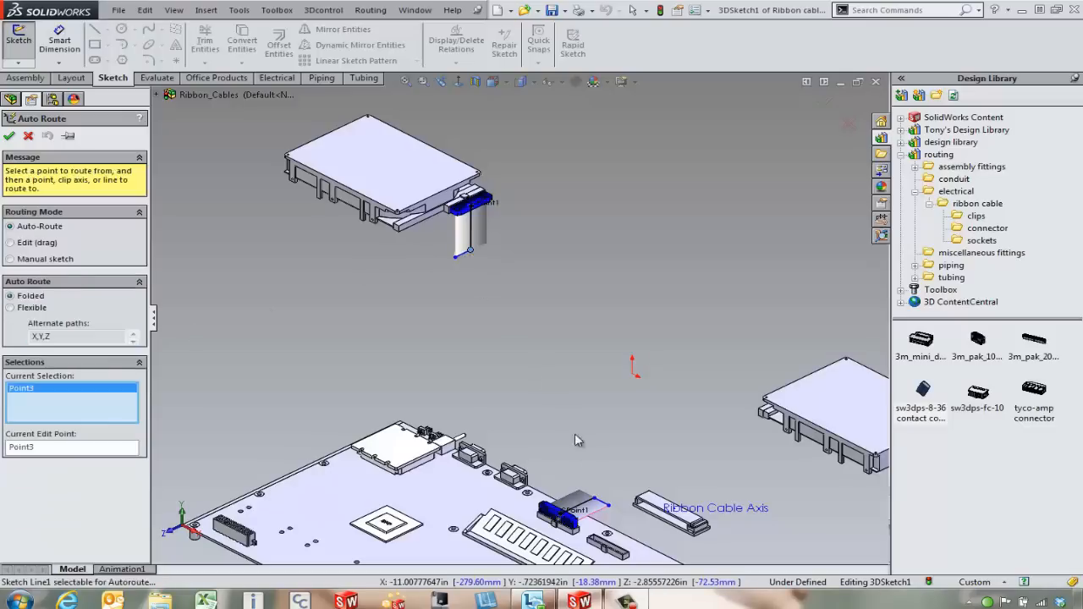
Complete the folded Auto Route between the upper drive and main-board connectors
{"action": "left_click", "coordinate": [609, 512]}
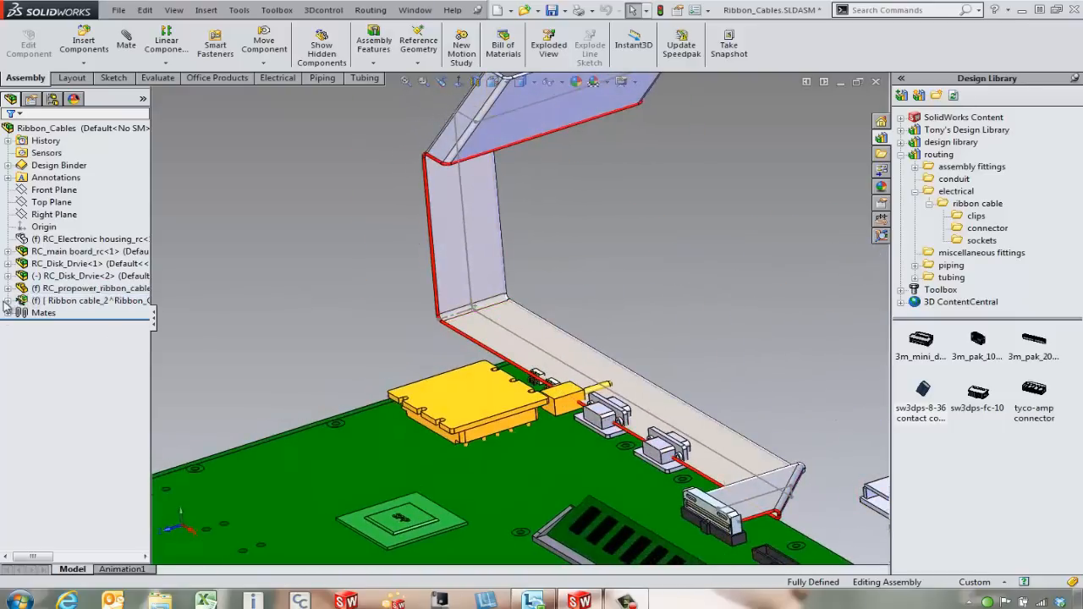
Expand the Ribbon cable subassembly and Route1 to show its 3DSketch1
{"action": "left_click", "coordinate": [91, 300]}
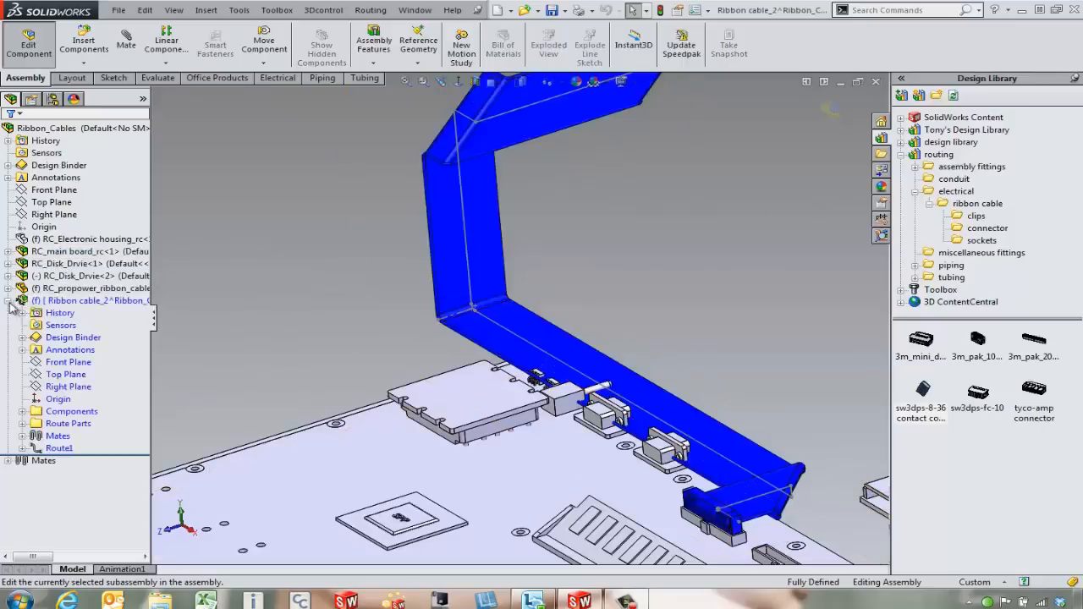
{"action": "left_click", "coordinate": [85, 460]}
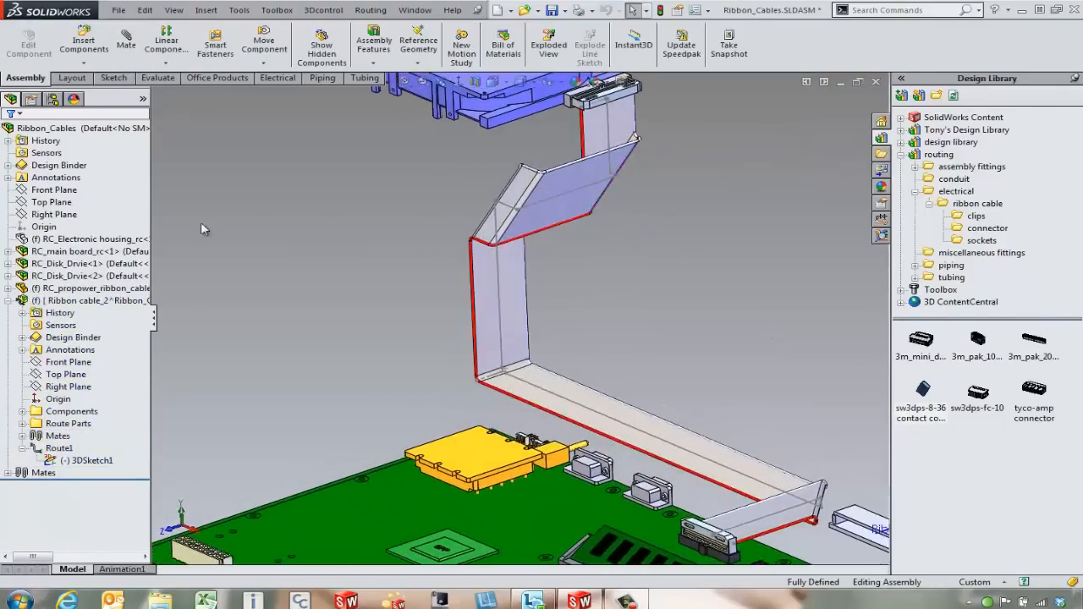
Start a new ribbon cable route from a contact connector on the second drive
{"action": "left_click", "coordinate": [84, 300]}
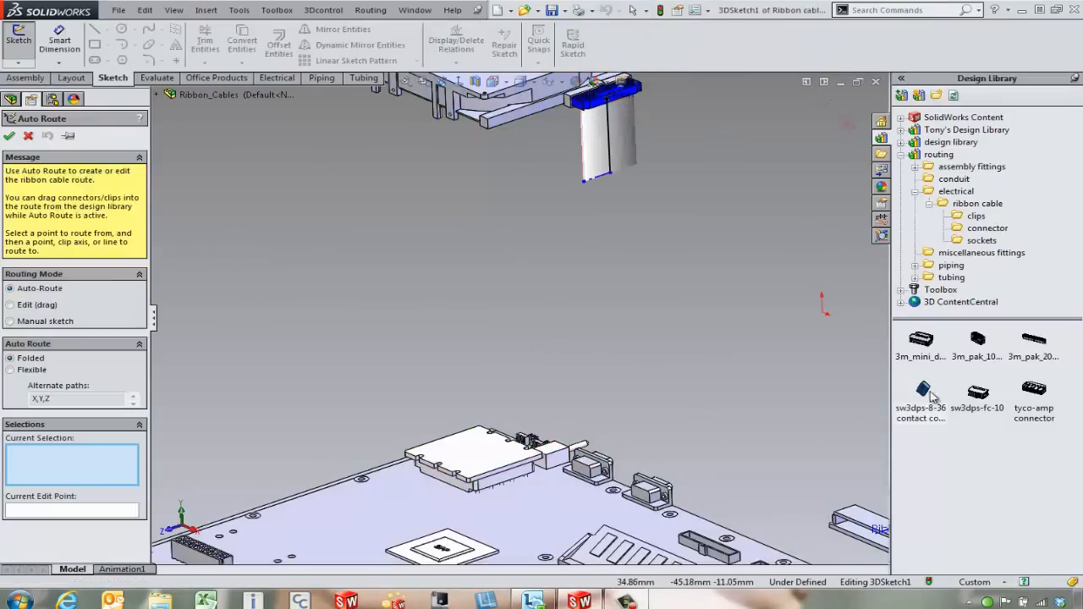
Add a main-board connector and auto-route a Flexible cable to its end point
{"action": "left_click", "coordinate": [921, 388]}
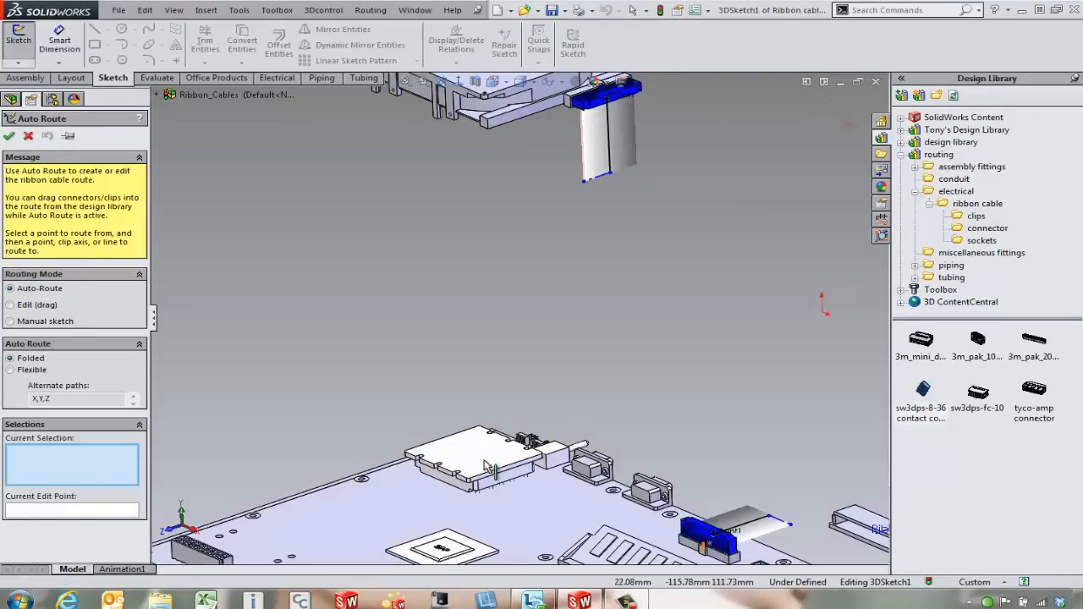
{"action": "left_click", "coordinate": [11, 370]}
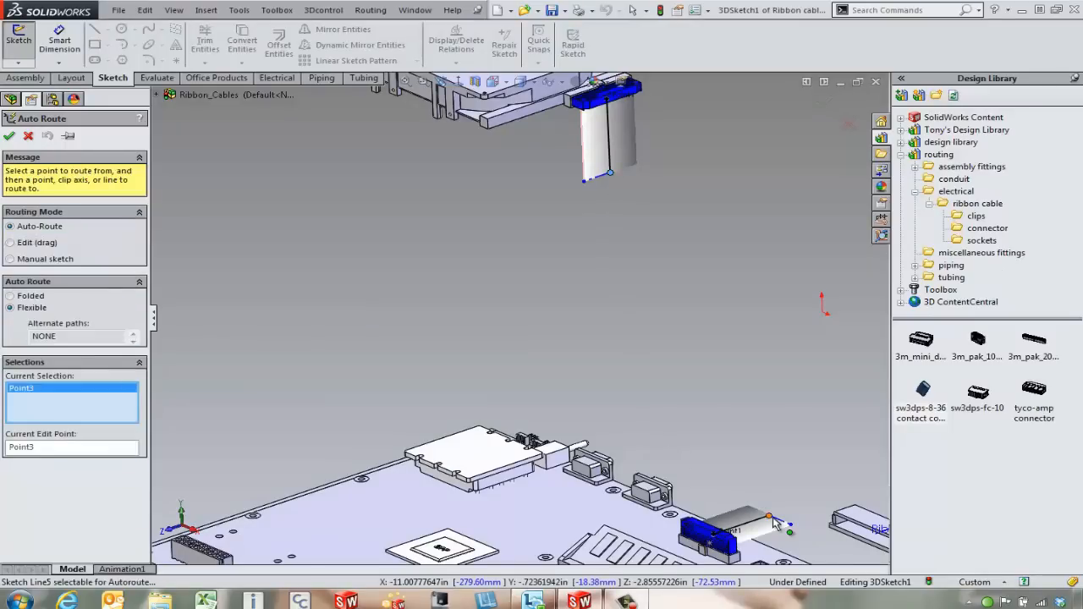
{"action": "left_click", "coordinate": [768, 517]}
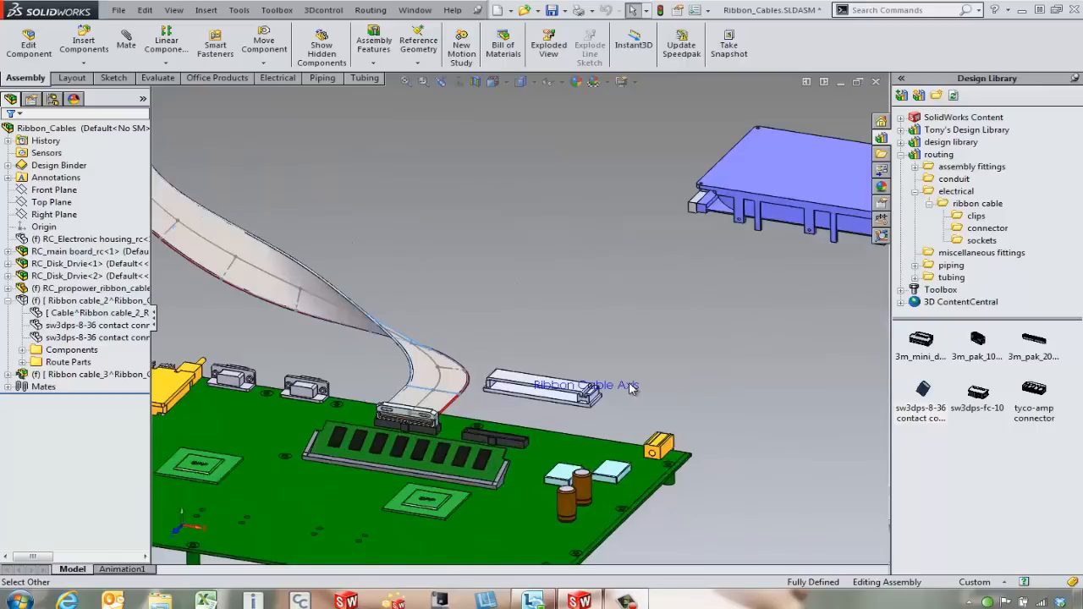
{"action": "mouse_move", "coordinate": [565, 401]}
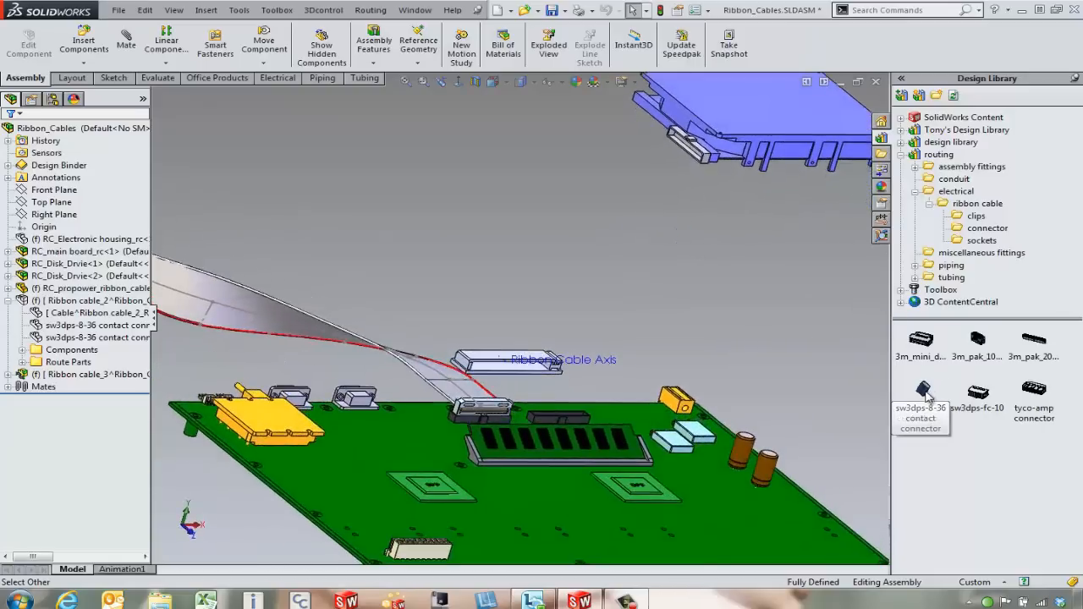
Select the sw3dps-8-36 contact connector for the upper drive's port
{"action": "left_click", "coordinate": [921, 398]}
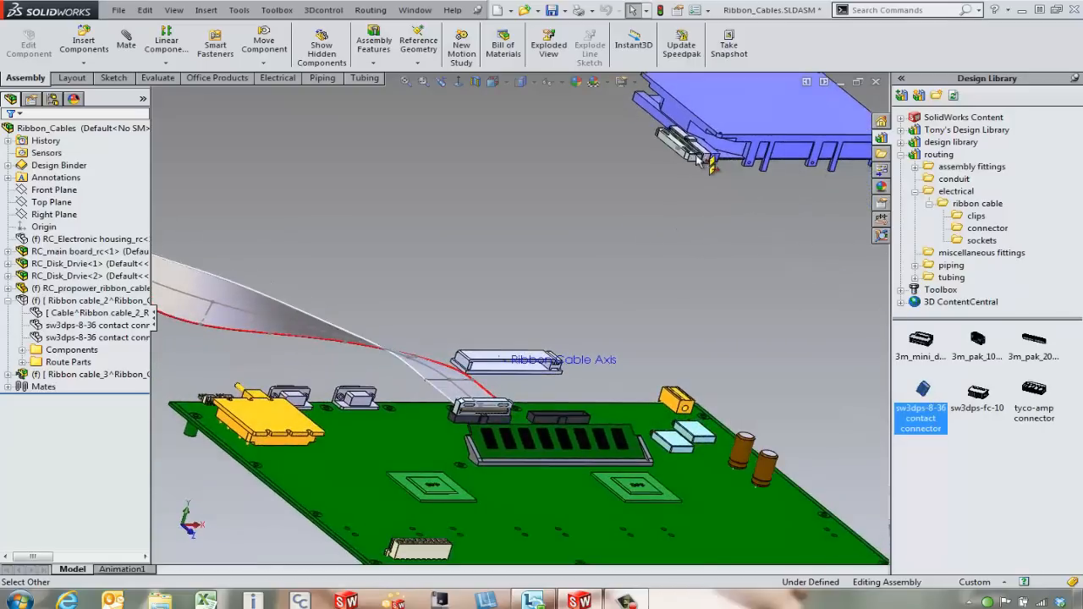